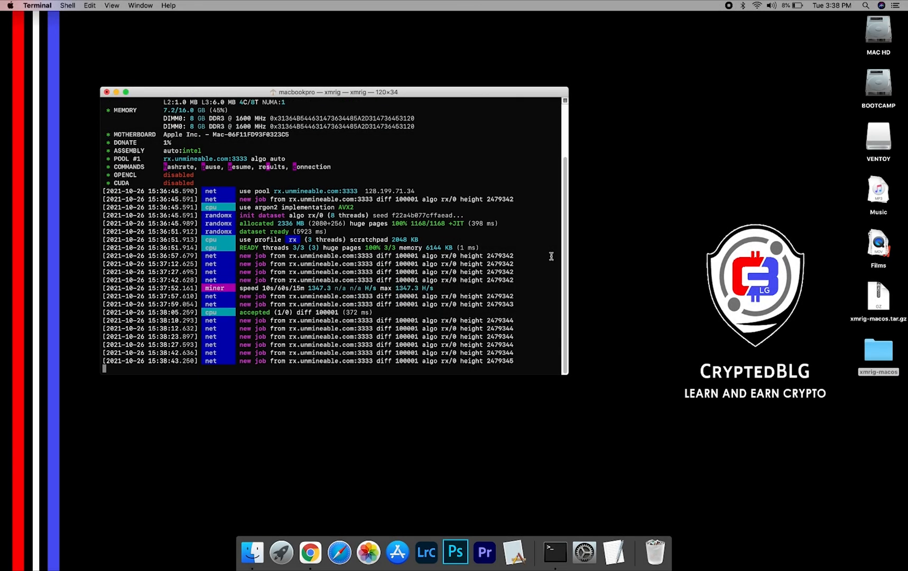
Scroll through the xmrig miner output in Terminal
scroll("down", 3)
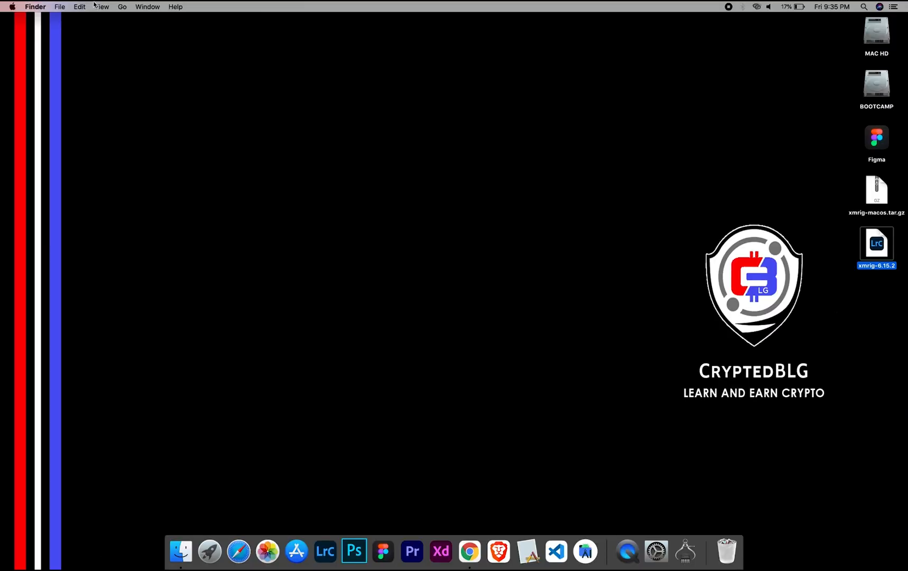
Glance at the Apple menu and dismiss it without choosing anything
left_click(11, 6)
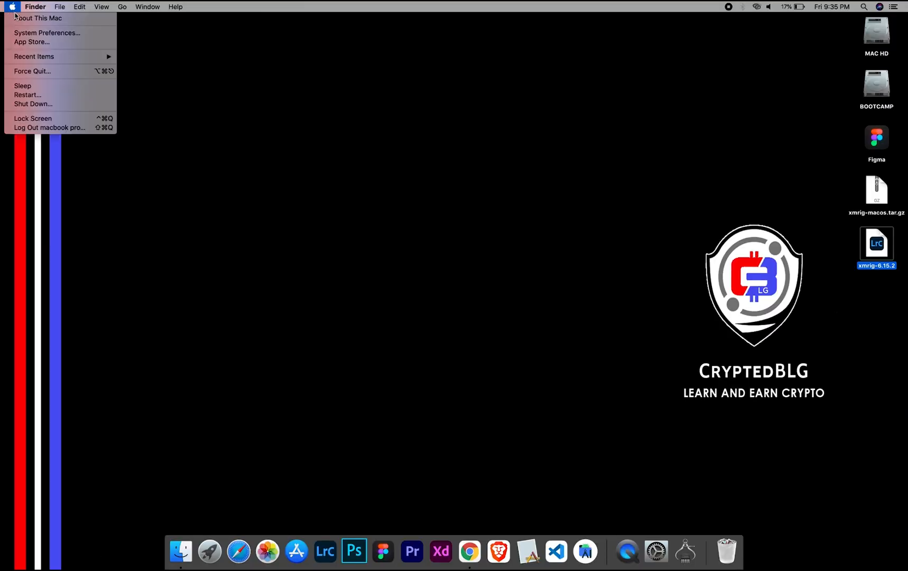
left_click(38, 18)
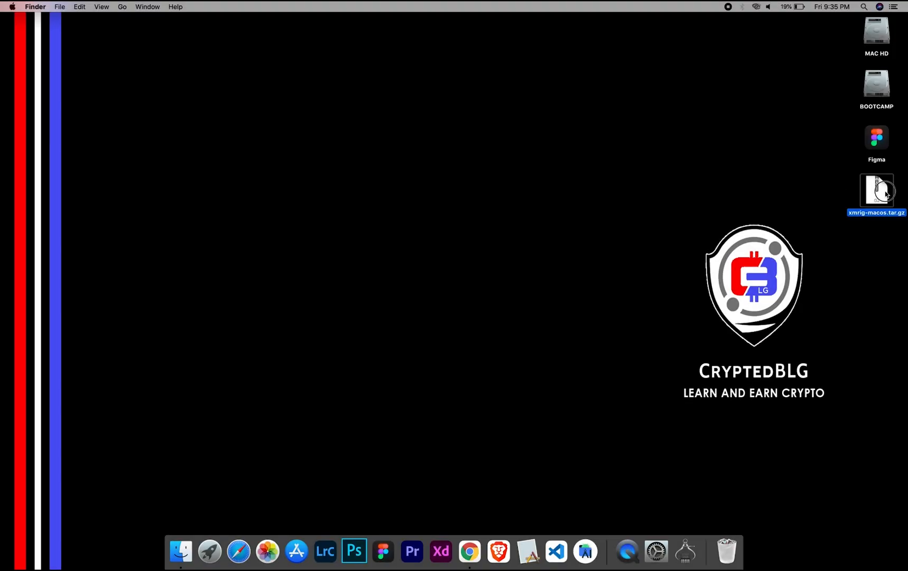
Extract xmrig-macos.tar.gz on the desktop and select the resulting xmrig-6.15.2 item
double_click(874, 190)
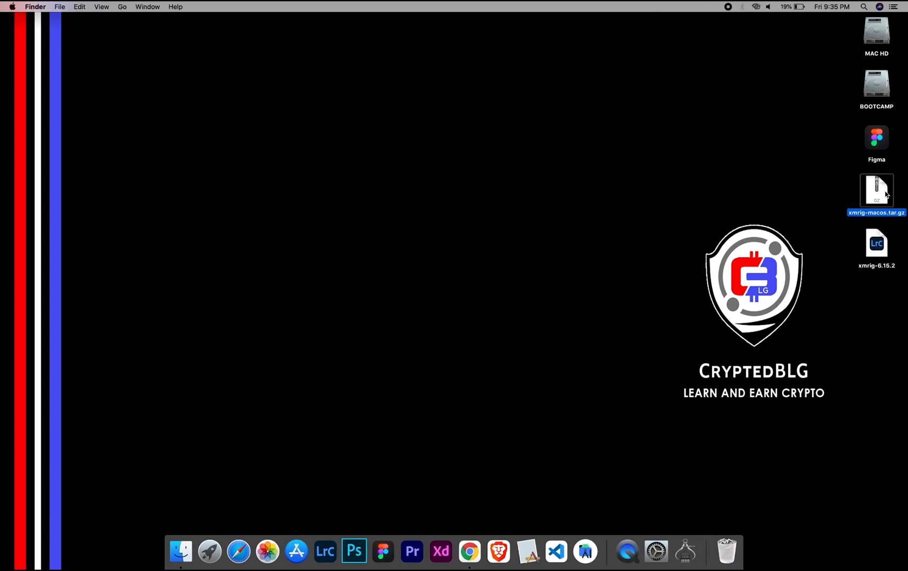
left_click(876, 243)
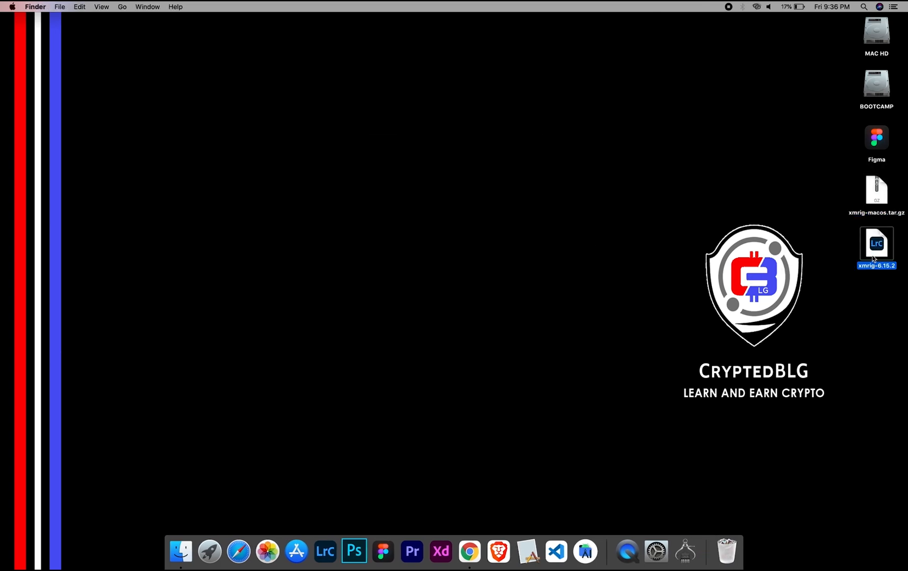
View config.json in TextEdit, scrolling through its randomx and cpu settings
right_click(327, 133)
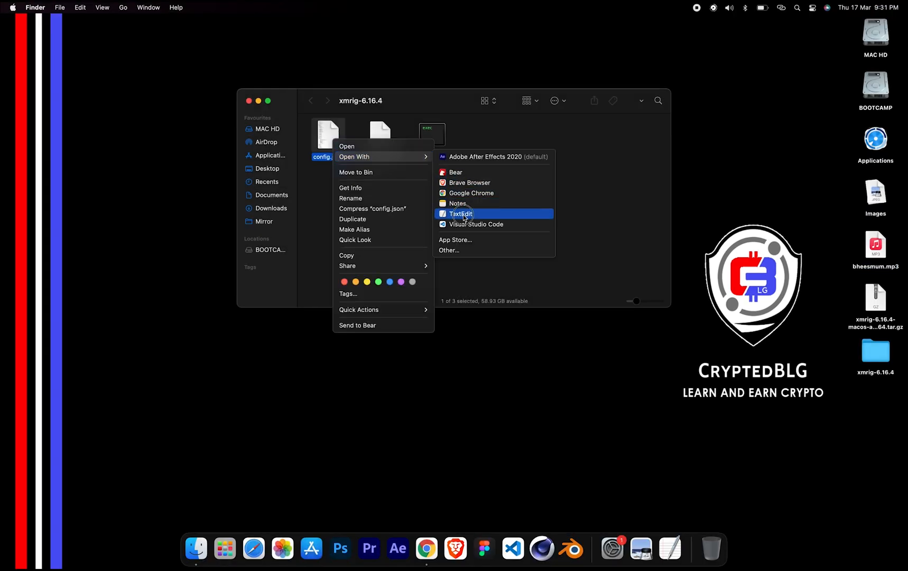
left_click(461, 213)
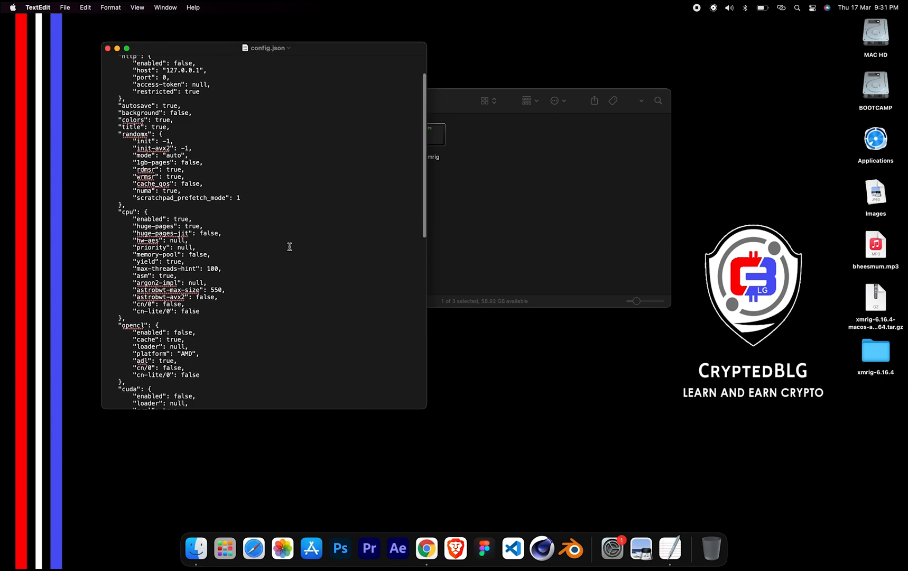
scroll("down", 3)
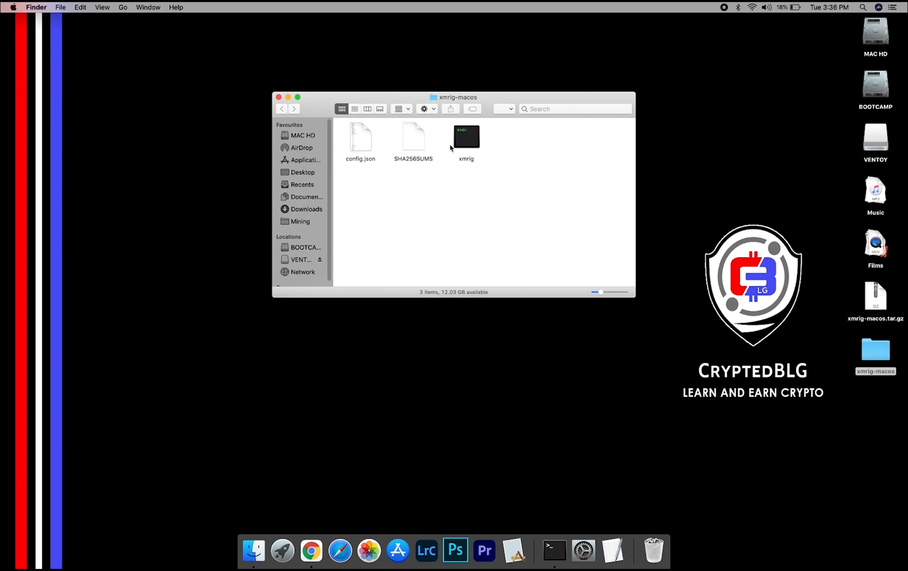
Launch the xmrig executable and acknowledge the unidentified-developer warning
left_click(466, 137)
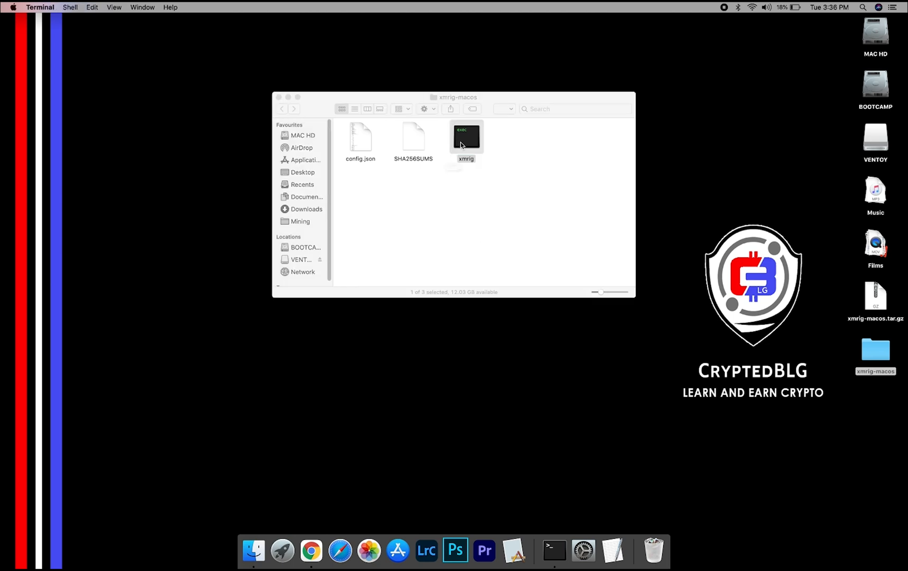
double_click(466, 137)
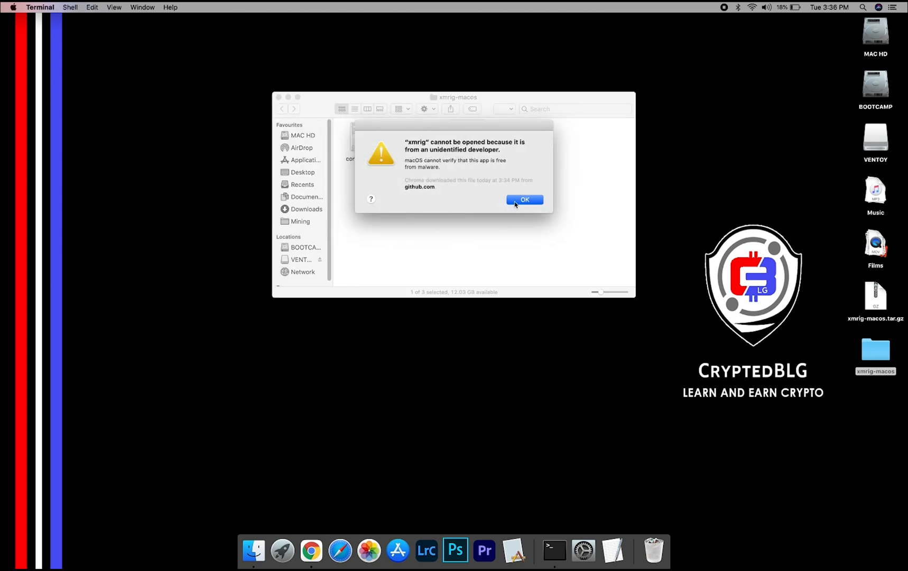
left_click(524, 199)
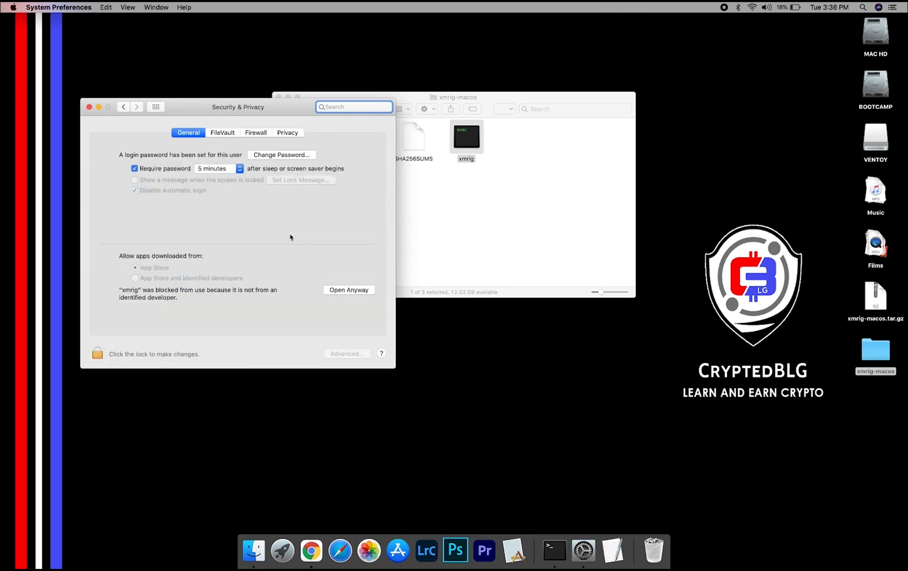
Allow xmrig to open anyway from Security & Privacy so it starts mining in Terminal
left_click(348, 290)
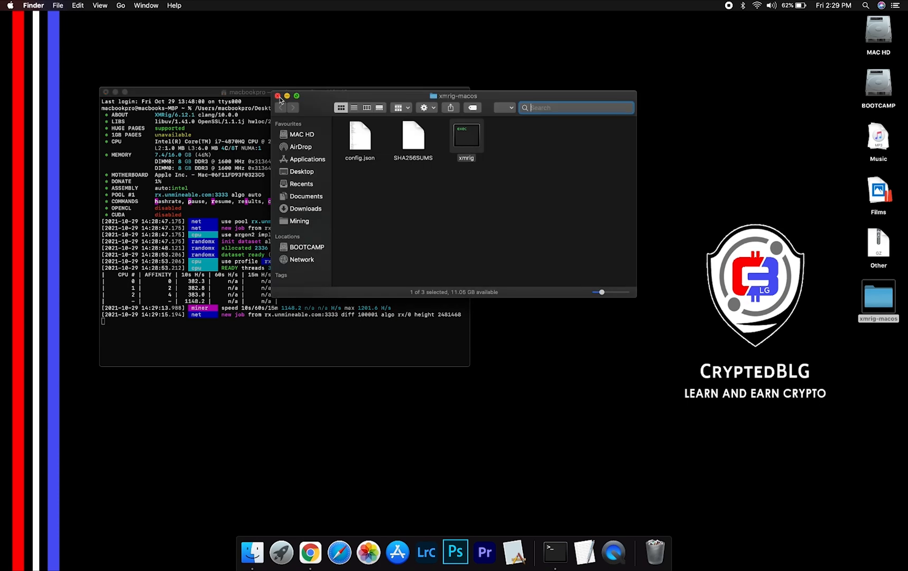
Close the xmrig-macos Finder window, leaving the miner running in Terminal
left_click(277, 96)
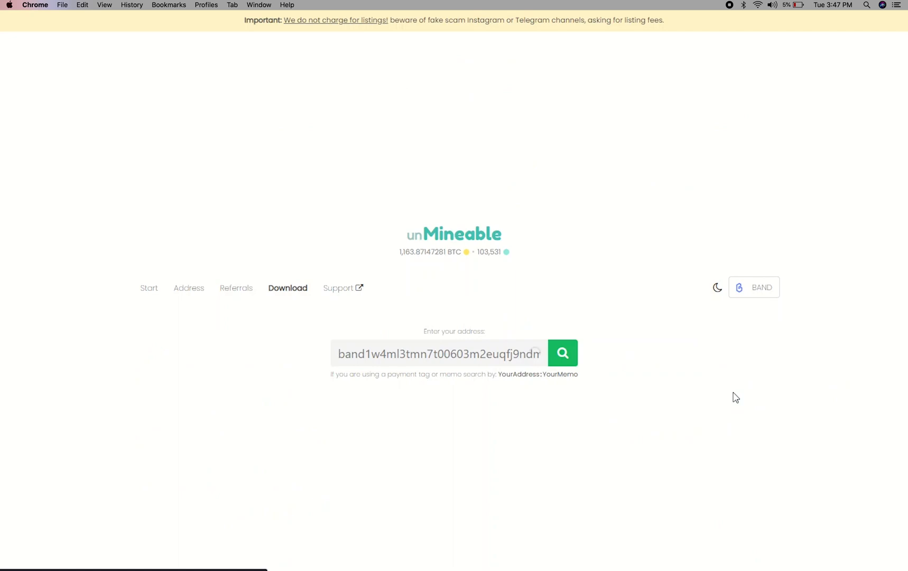
Look up the Band Protocol wallet on unMineable and show its balance stats breakdown
left_click(561, 353)
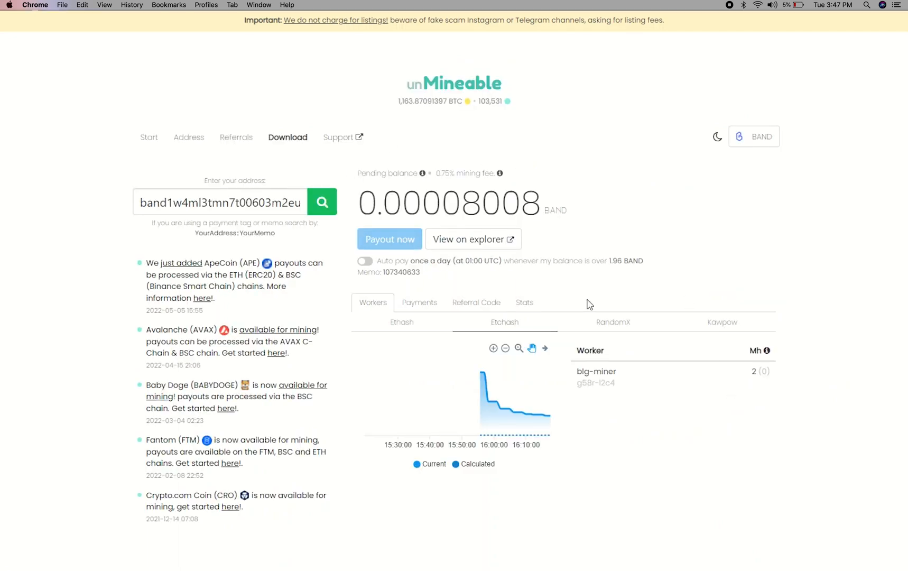
mouse_move(533, 342)
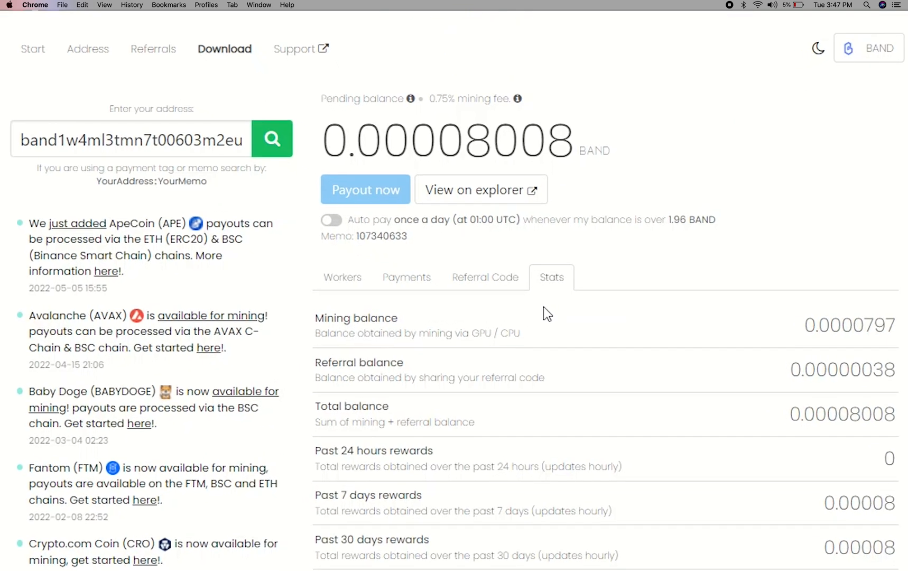
left_click(329, 219)
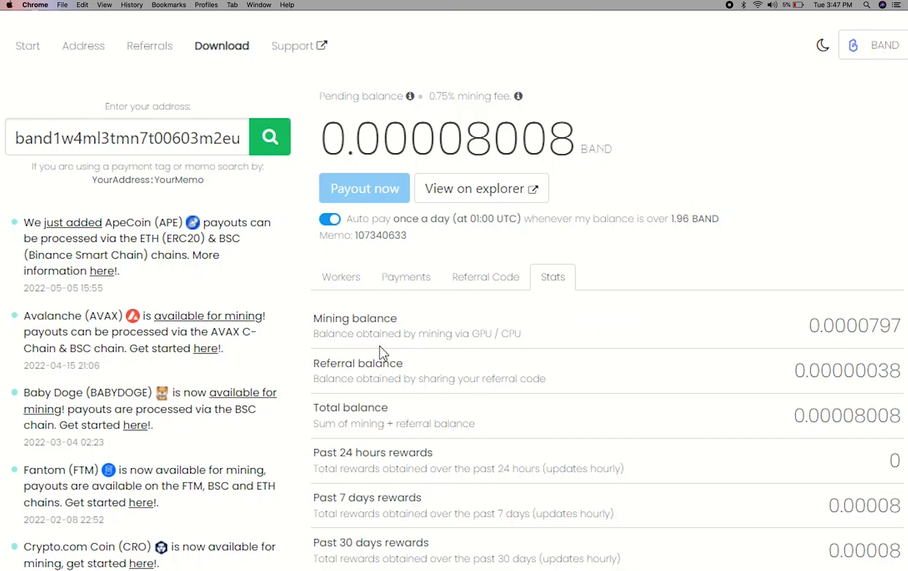
mouse_move(383, 353)
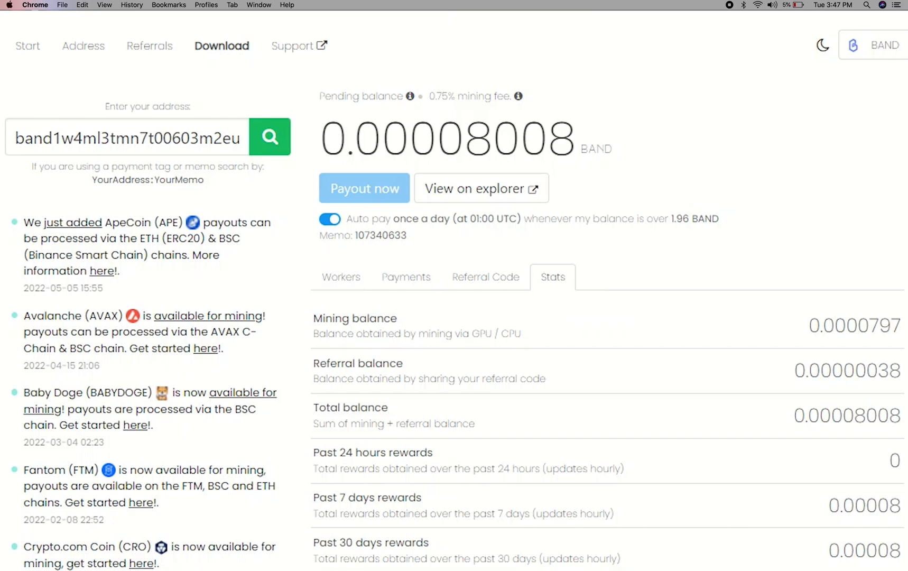